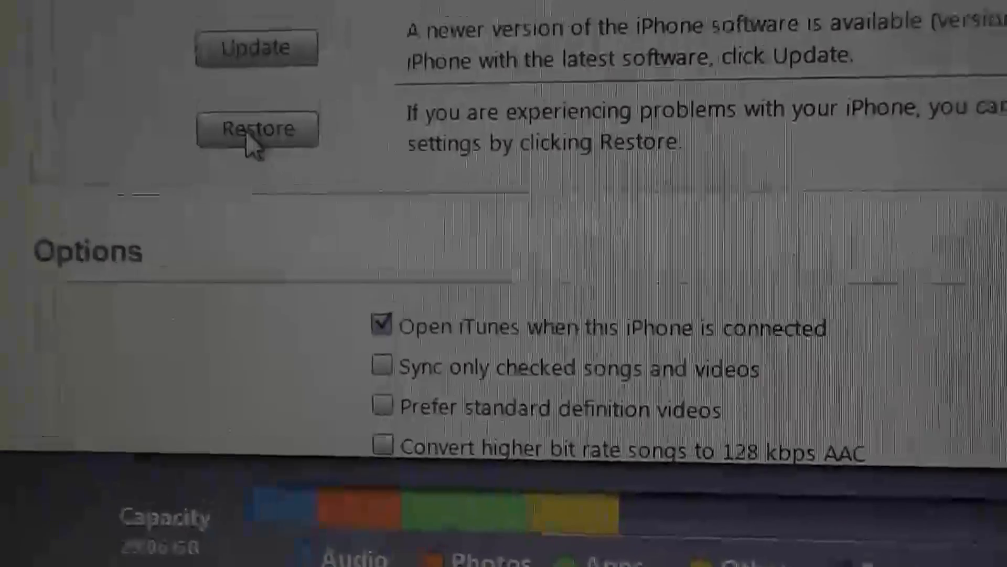
Step: Choose the iPhone3,1_4.3.3_8J2_Restore firmware file for the iTunes restore to iOS 4.3.3
scroll("down", 3)
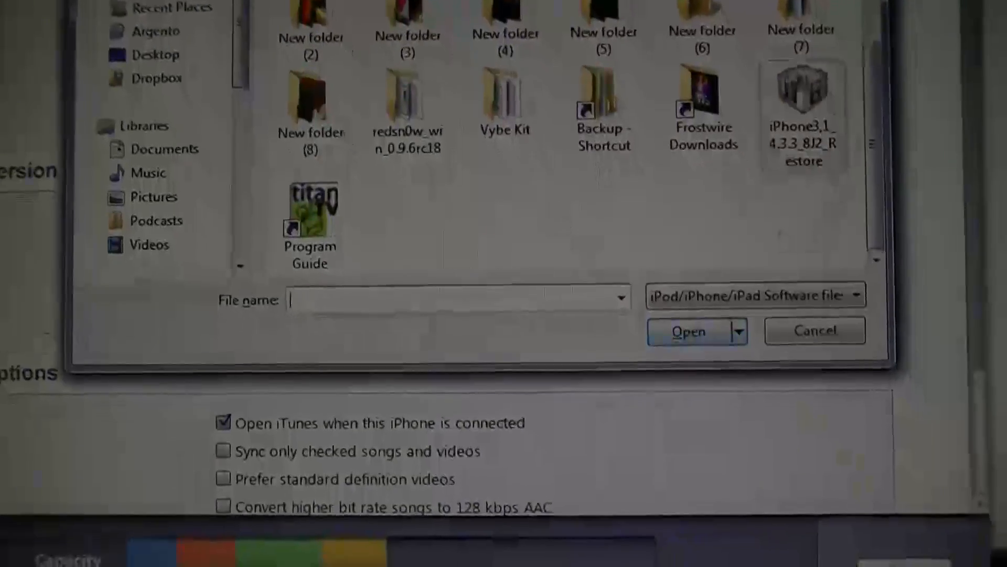
left_click(803, 112)
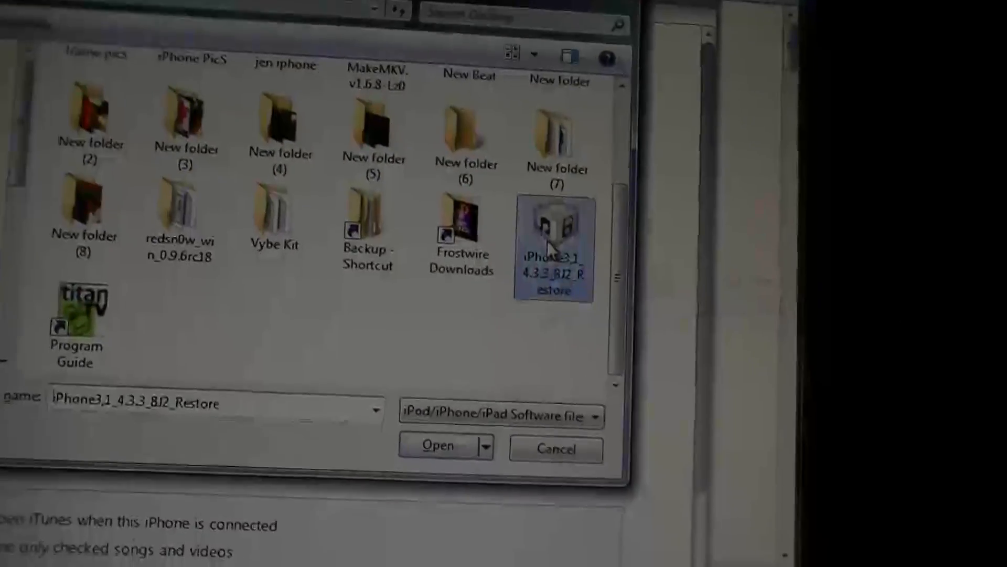
left_click(438, 445)
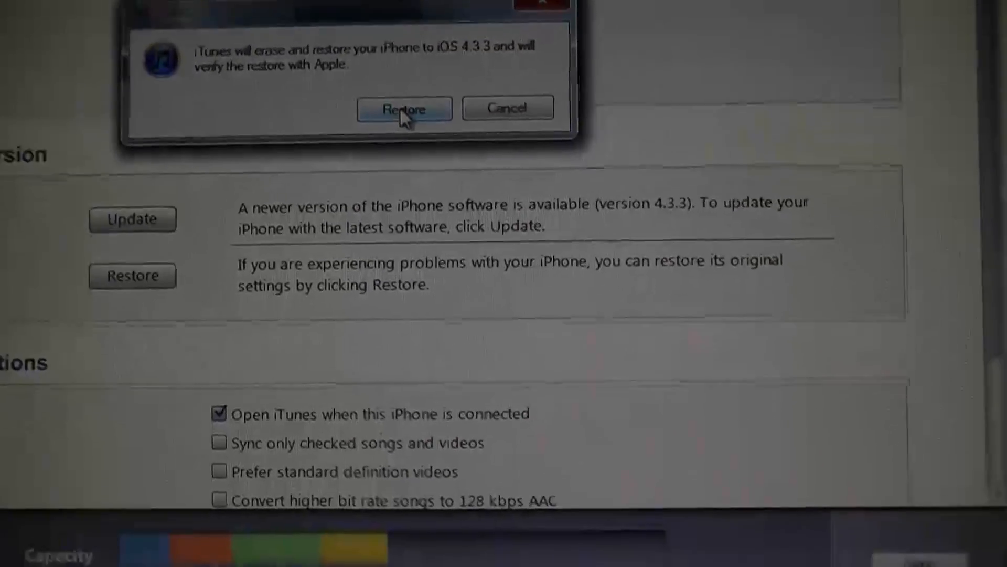
left_click(404, 108)
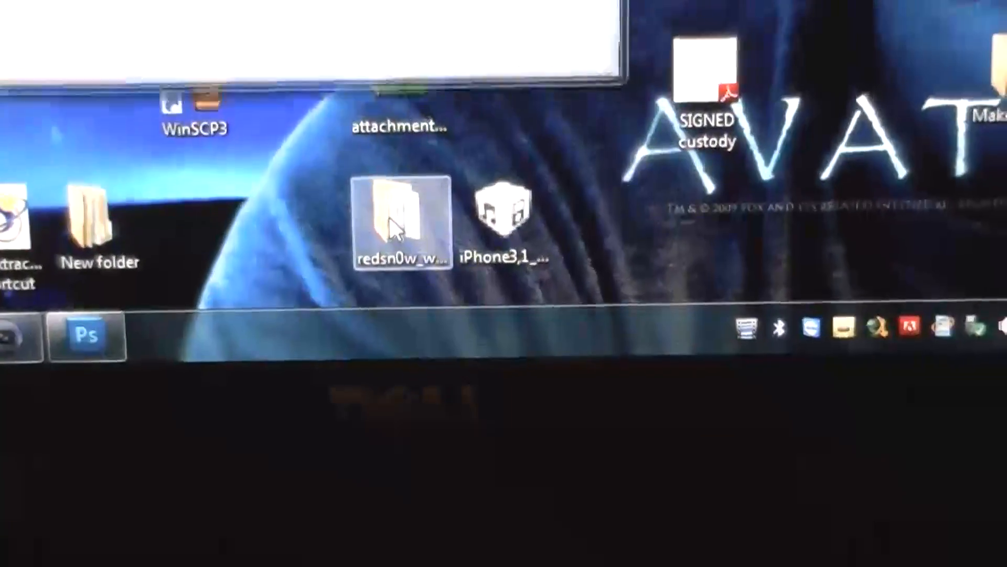
Step: Launch redsn0w from its desktop folder and allow it to make changes at the UAC prompt
double_click(402, 218)
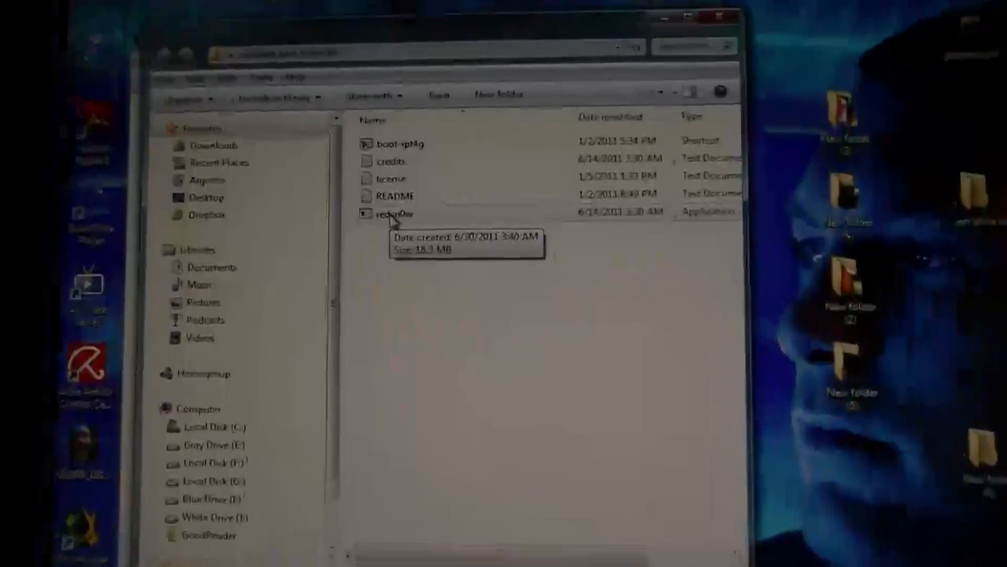
right_click(394, 214)
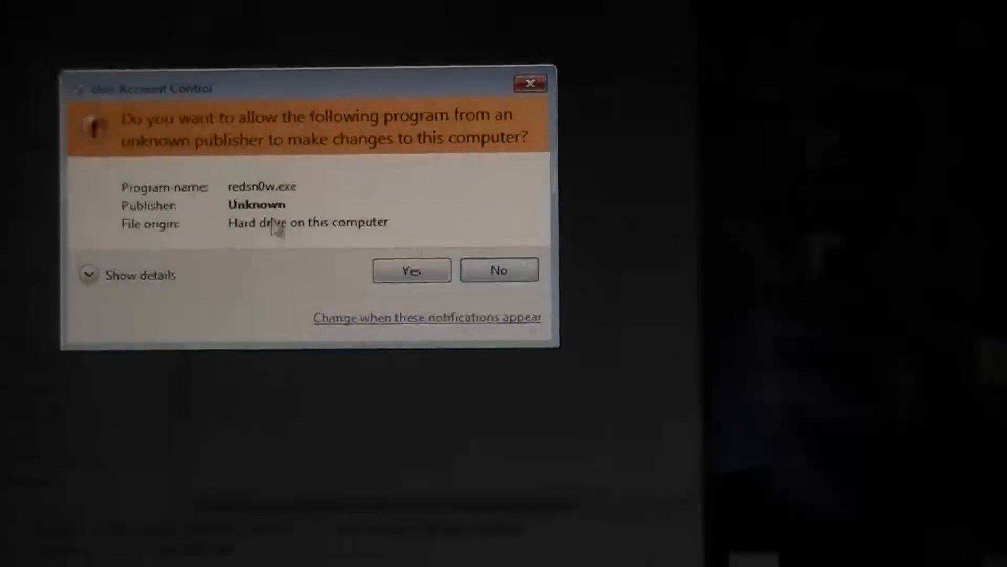
left_click(412, 270)
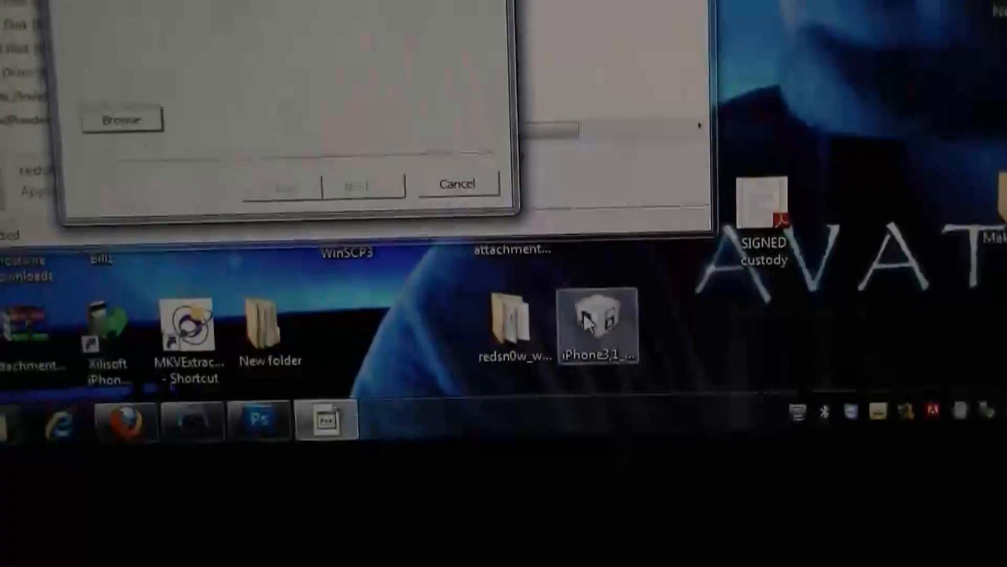
Step: Load the iPhone3,1_4.3.3_8J2_Restore firmware into redsn0w so the IPSW is identified
left_click(122, 119)
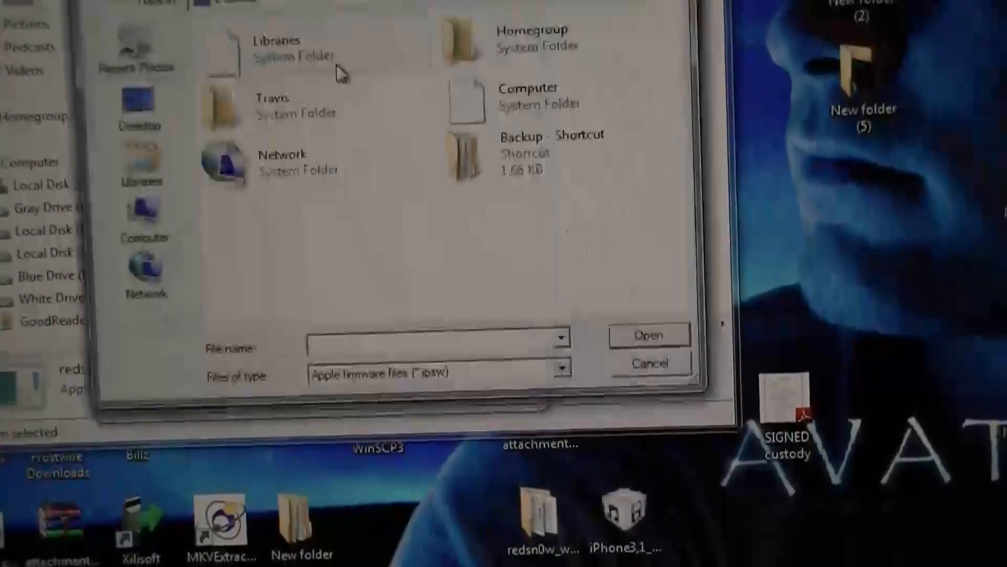
scroll("down", 3)
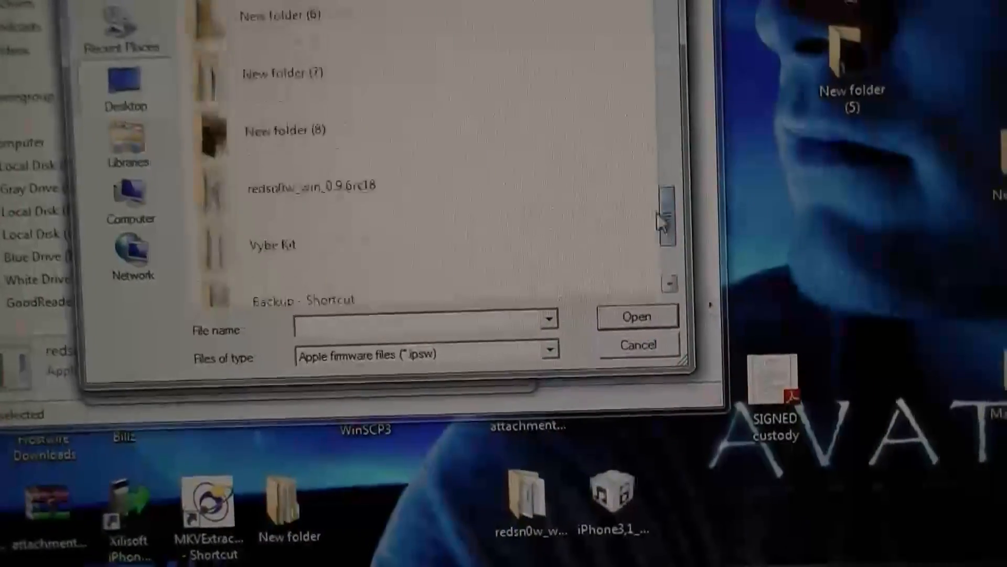
left_click(333, 294)
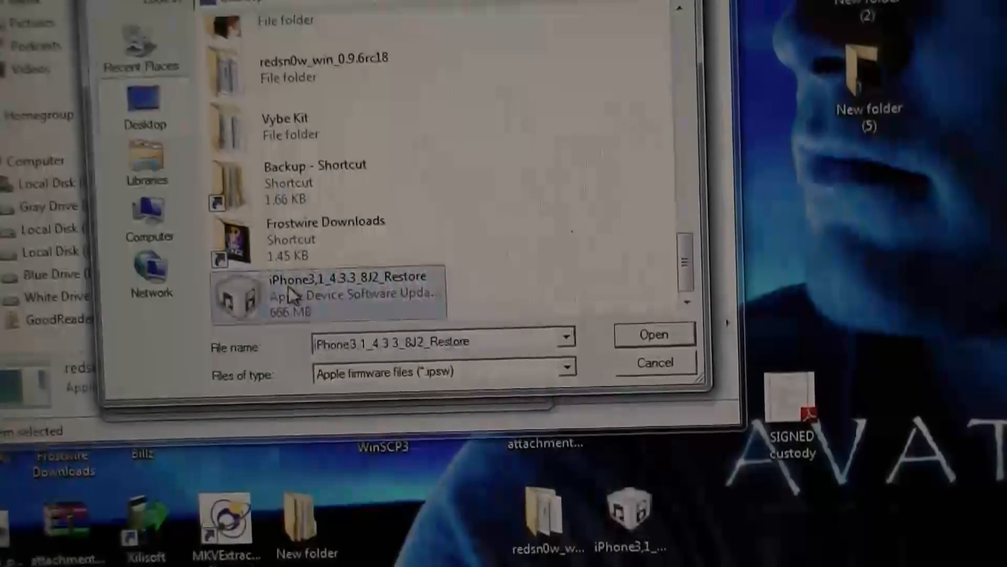
left_click(654, 334)
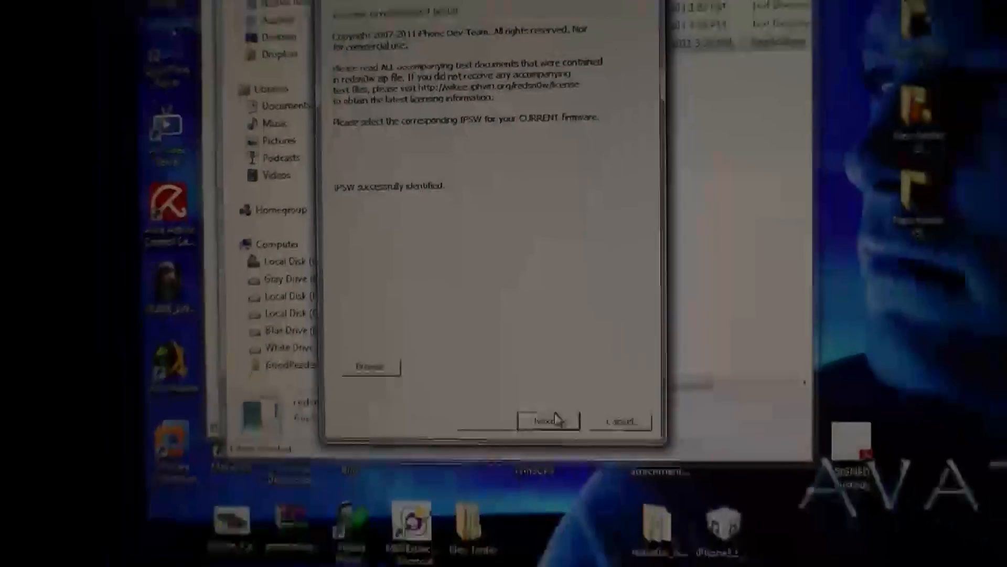
Step: Proceed to the jailbreak options with Install Cydia checked and run the jailbreak
left_click(548, 419)
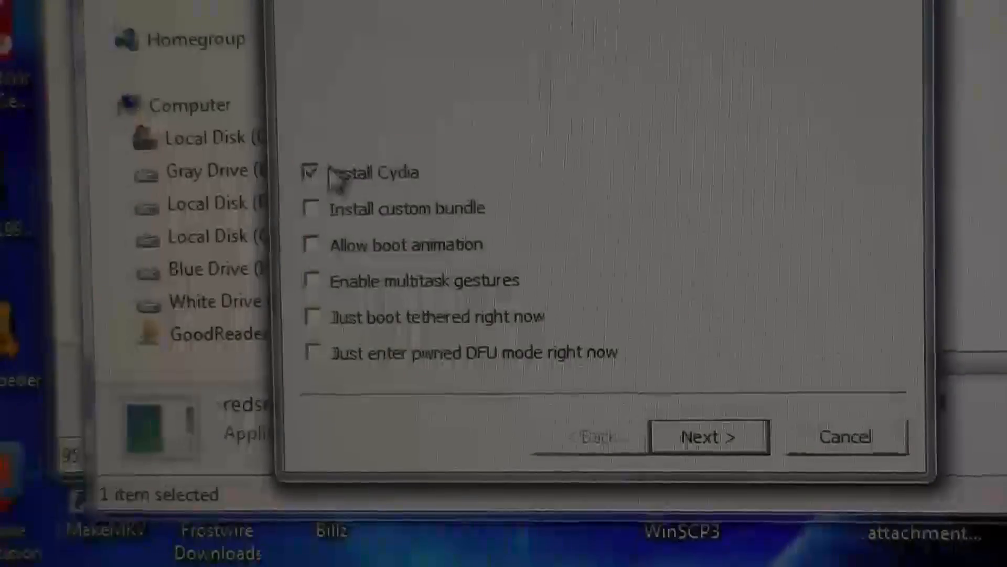
left_click(708, 437)
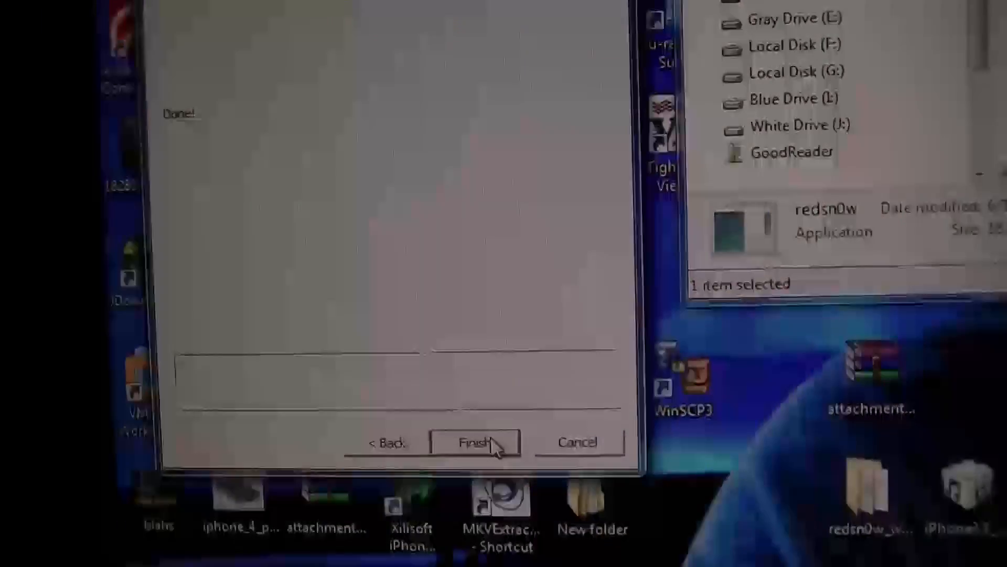
Step: Finish the redsn0w wizard and let the iPhone boot with verbose text
left_click(475, 441)
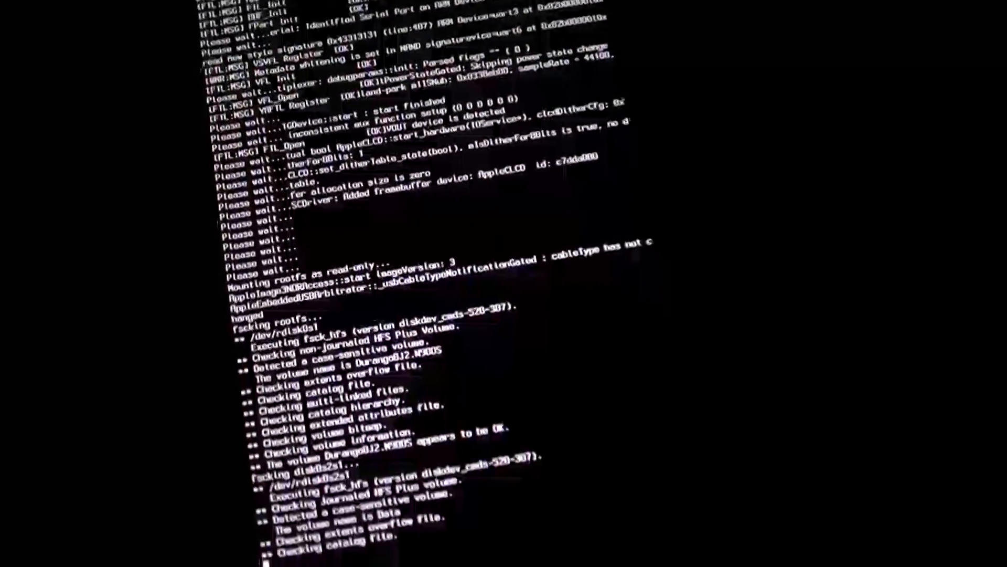